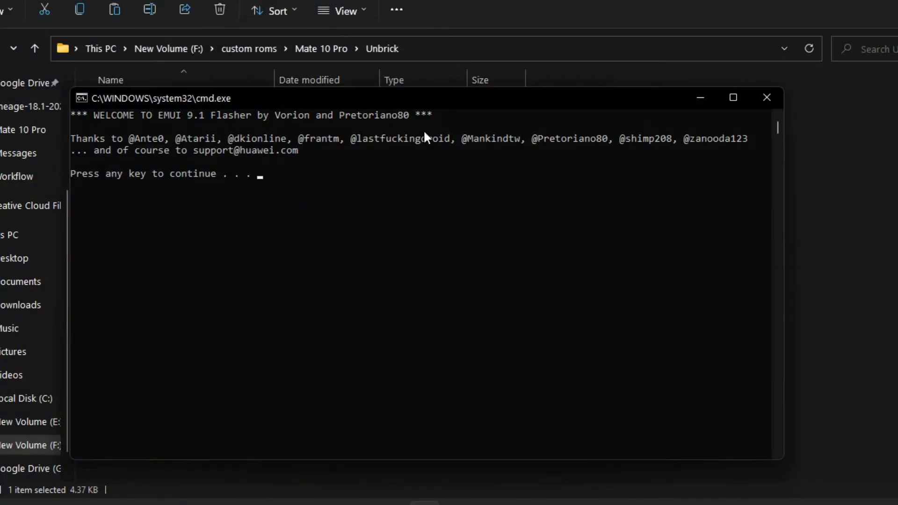
- Acknowledge the welcome, zip-placement, USB-debugging and fastboot prompts so TWRP flashing begins
key("enter")
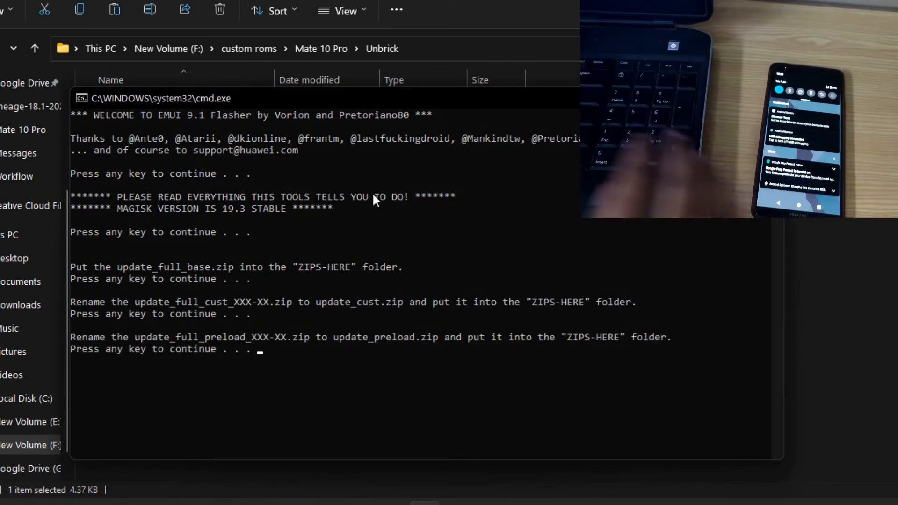
key("enter")
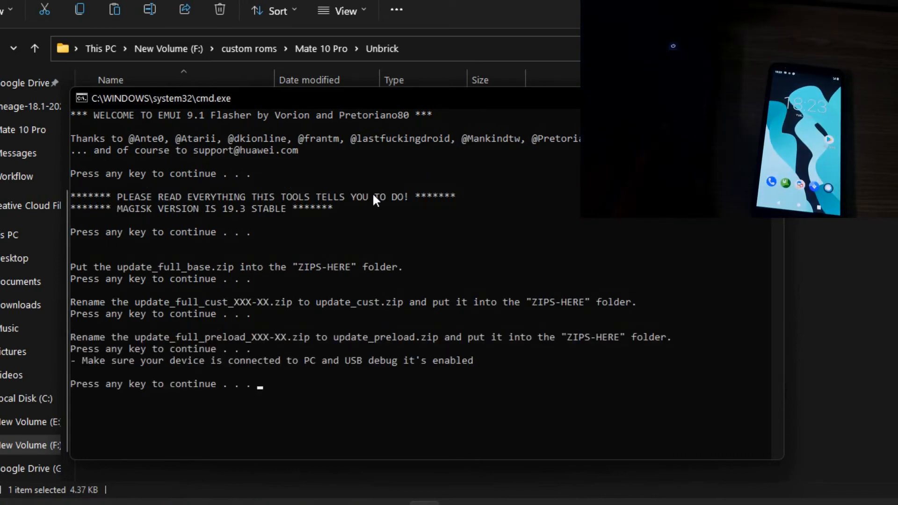
key("enter")
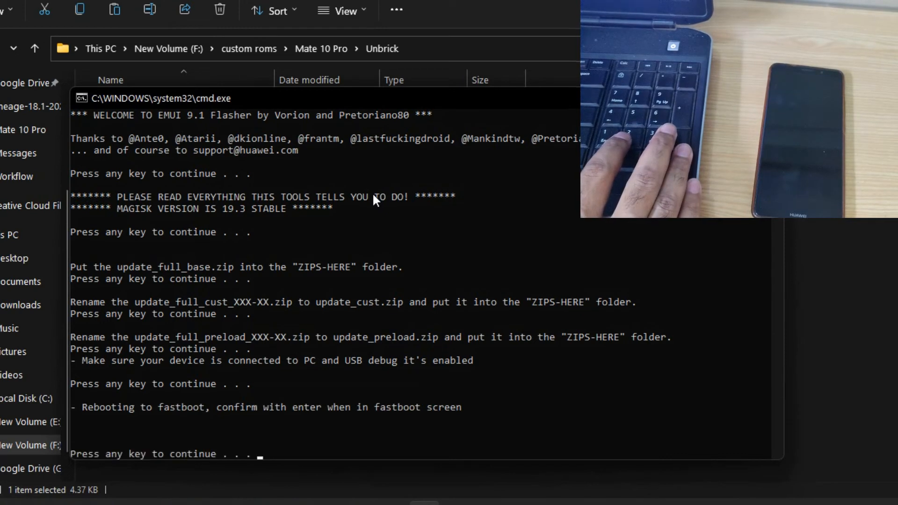
key("enter")
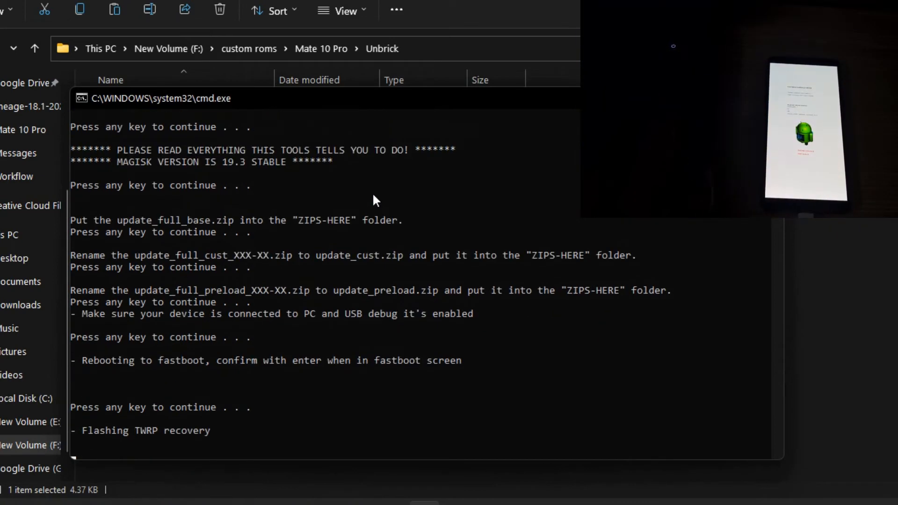
- Continue after TWRP recovery writes to recovery_ramdisk, reaching the unplug-and-boot instructions
key("enter")
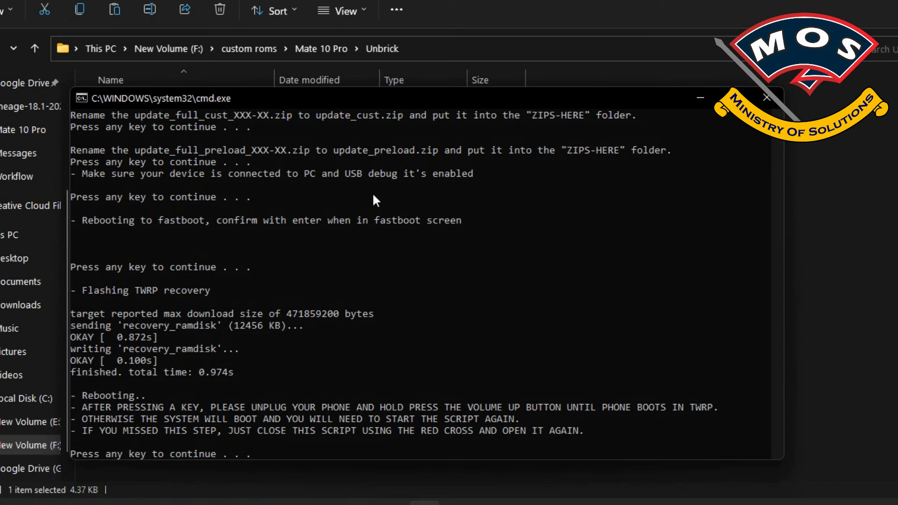
- Reboot the phone from the script so it boots into TWRP's Unmodified System Partition screen
key("enter")
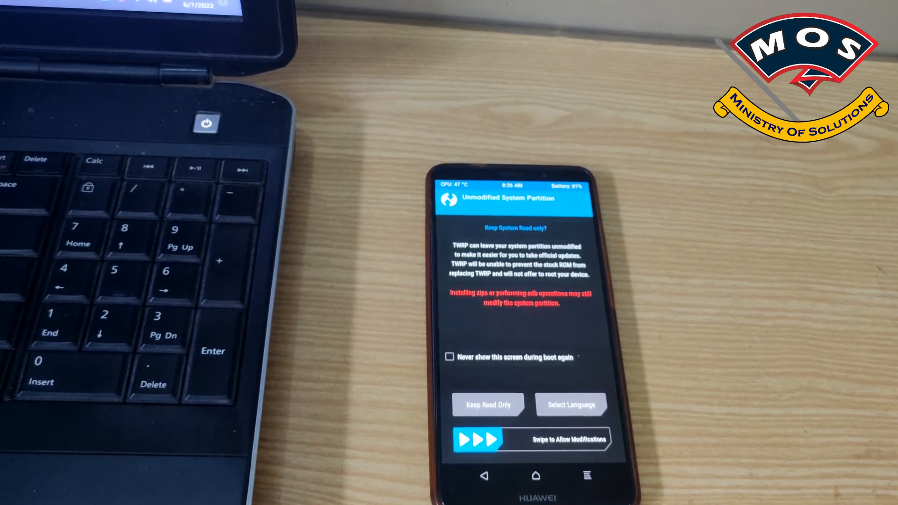
left_click(487, 404)
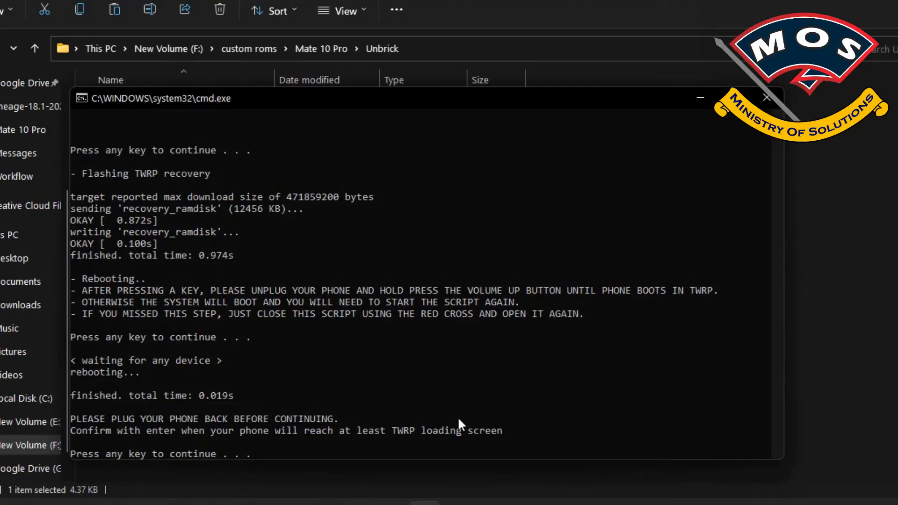
- Confirm TWRP loaded so the base, cust, preload zips and nocheck image upload until DONE
key("enter")
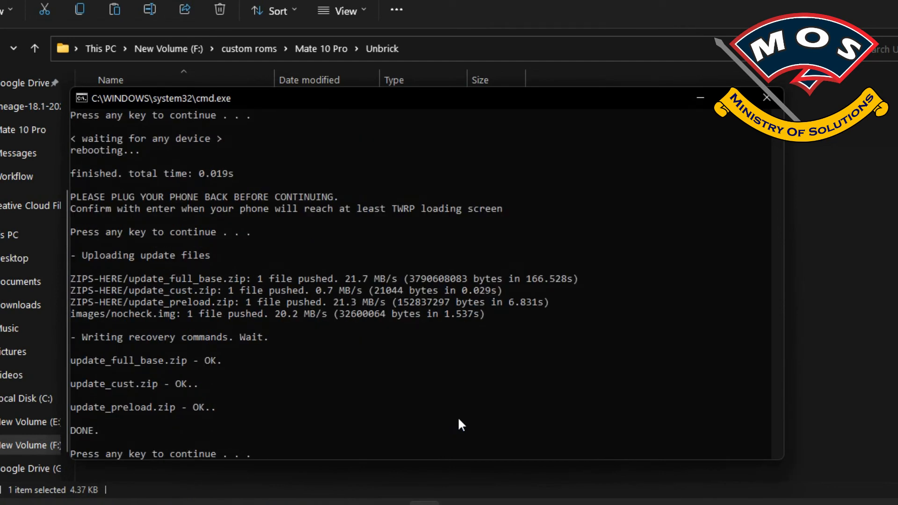
- Flash nocheck.img and reboot the phone into recovery to start installing the update
key("enter")
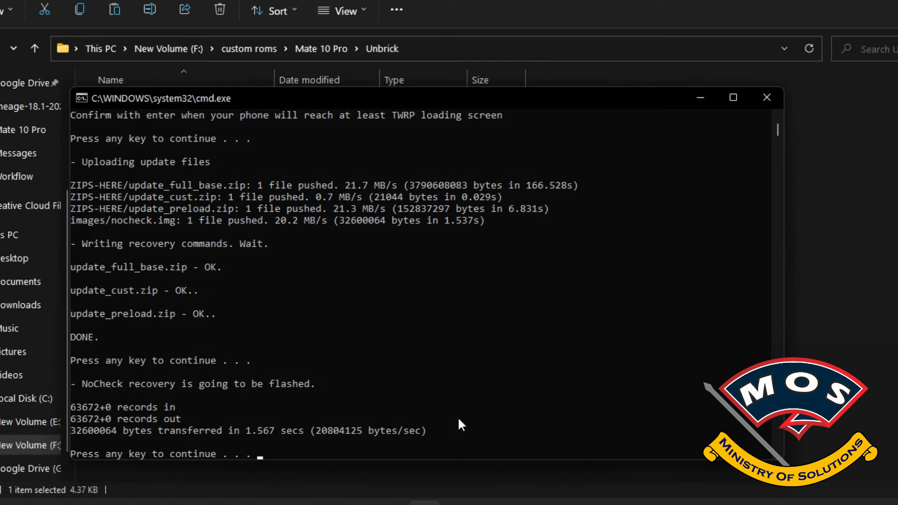
key("enter")
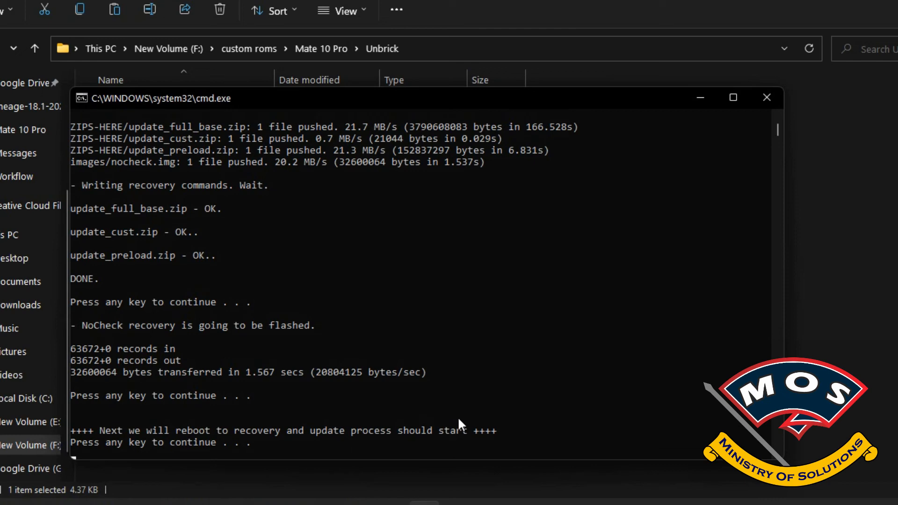
key("enter")
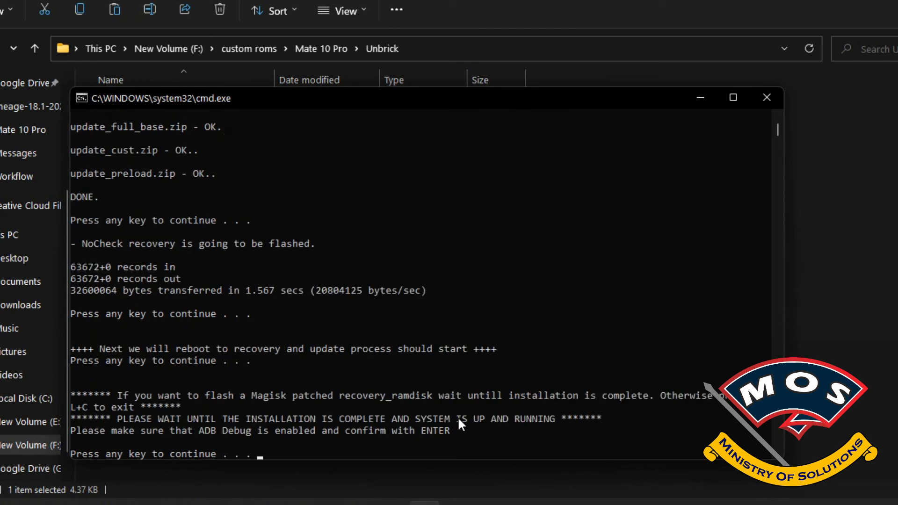